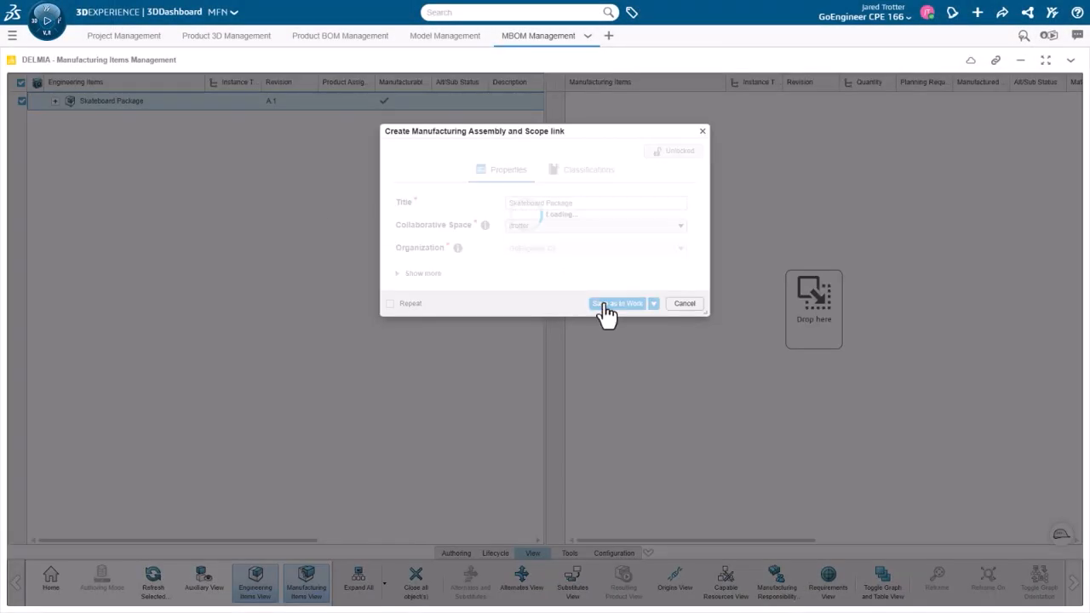
Step: Save the Skateboard Package assembly and insert a Manufacturing Kit titled 'Wheel Assem' under it
{"action": "left_click", "coordinate": [616, 303]}
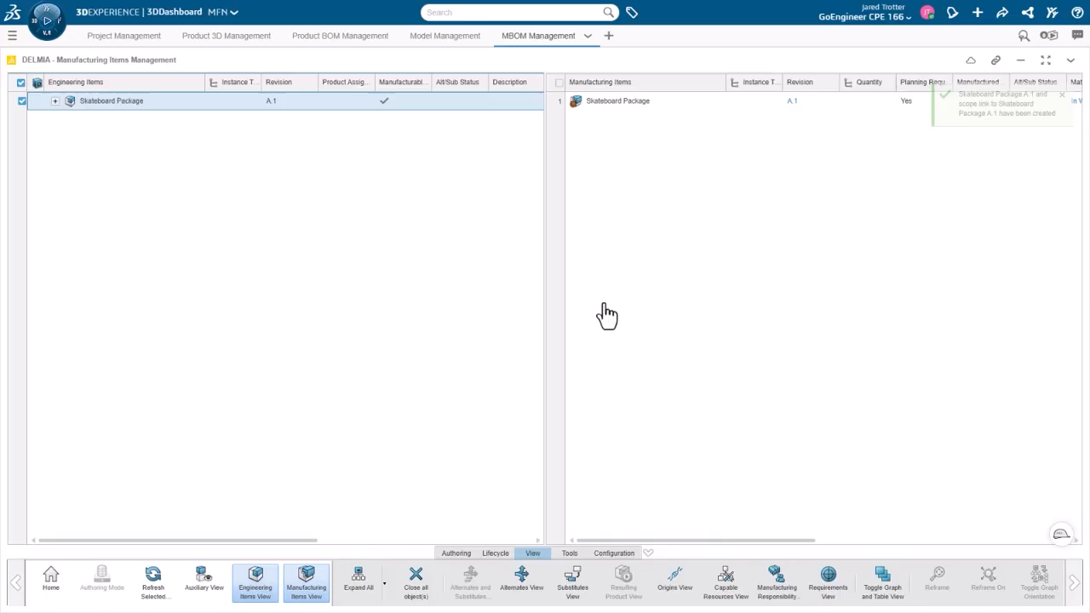
{"action": "right_click", "coordinate": [616, 100]}
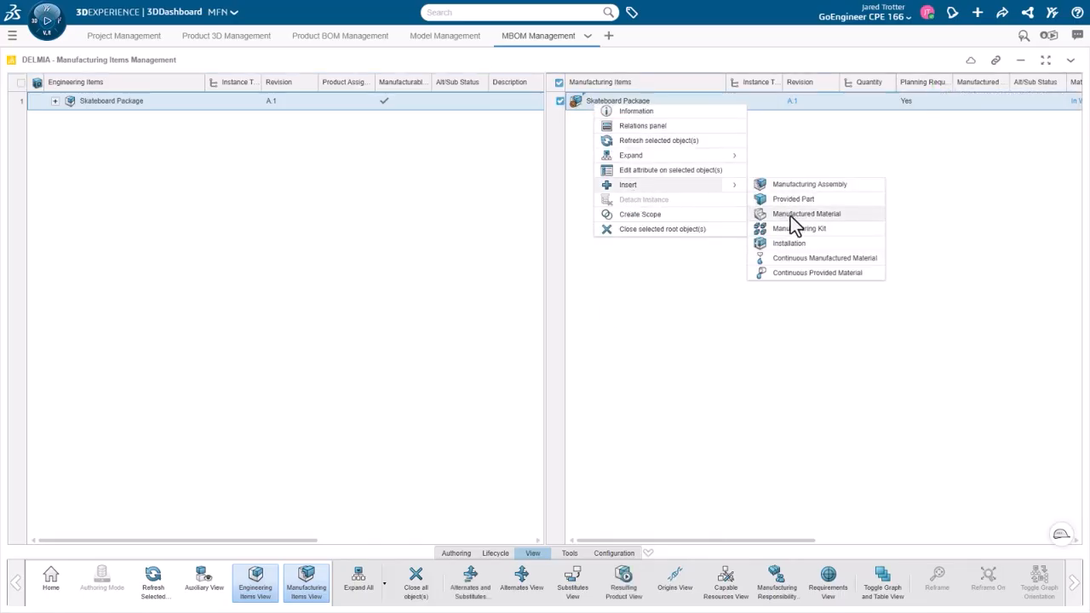
{"action": "left_click", "coordinate": [799, 229]}
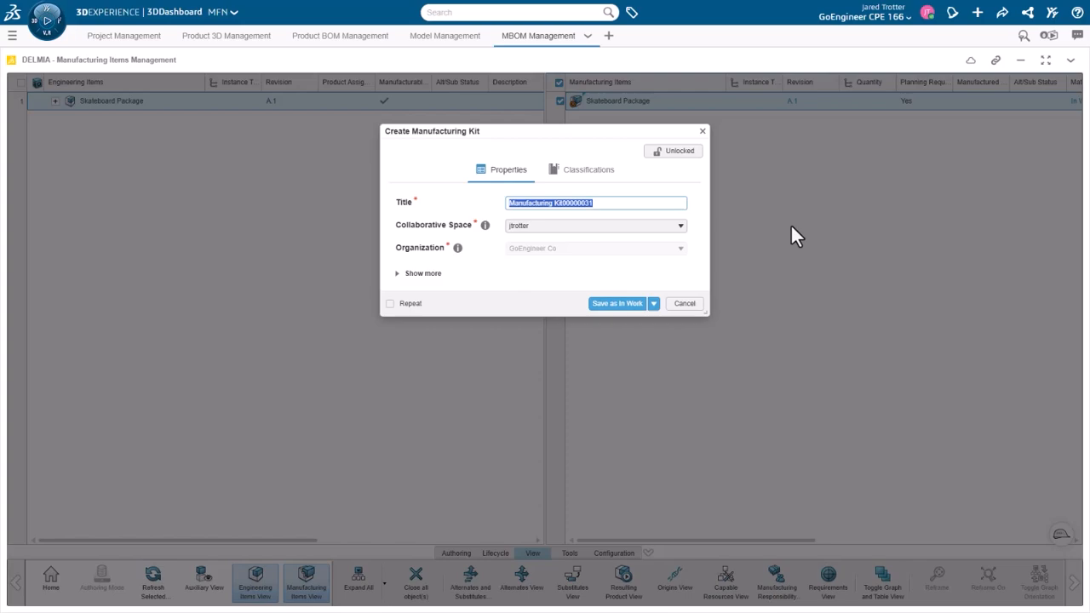
{"action": "type", "text": "Wheel Assem"}
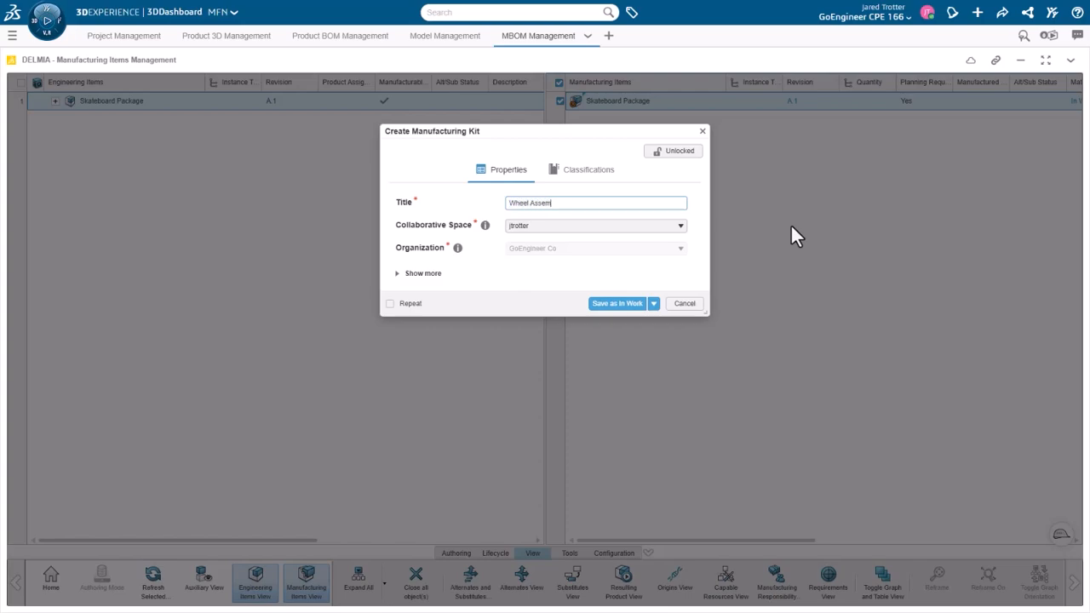
{"action": "left_click", "coordinate": [616, 303]}
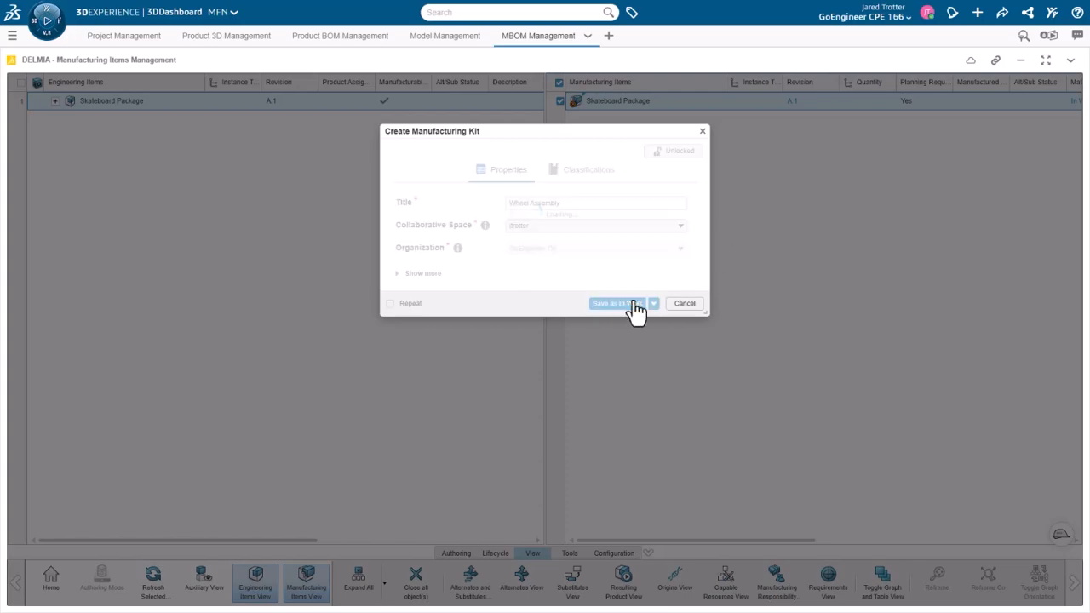
{"action": "left_click", "coordinate": [616, 304]}
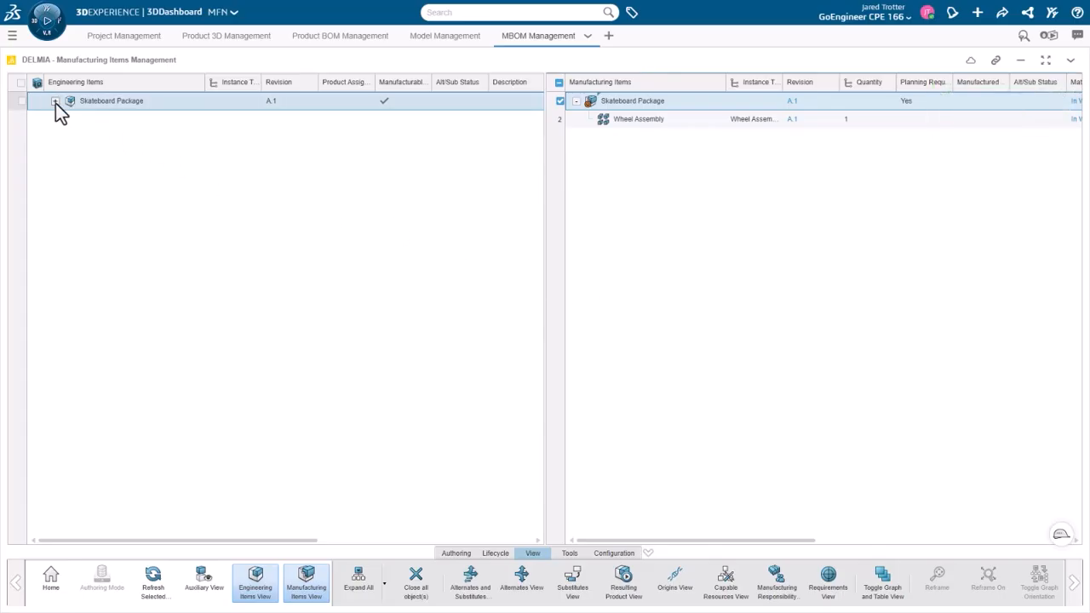
Step: Create a Manufactured Material with scope link from the Deck engineering item and save it
{"action": "left_click", "coordinate": [57, 100]}
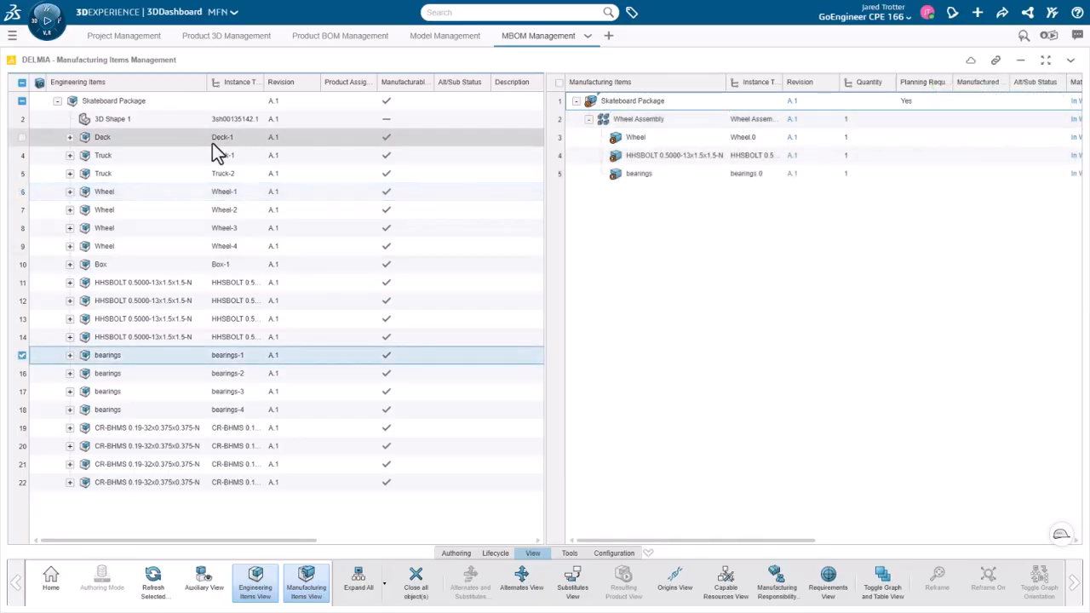
{"action": "right_click", "coordinate": [103, 137]}
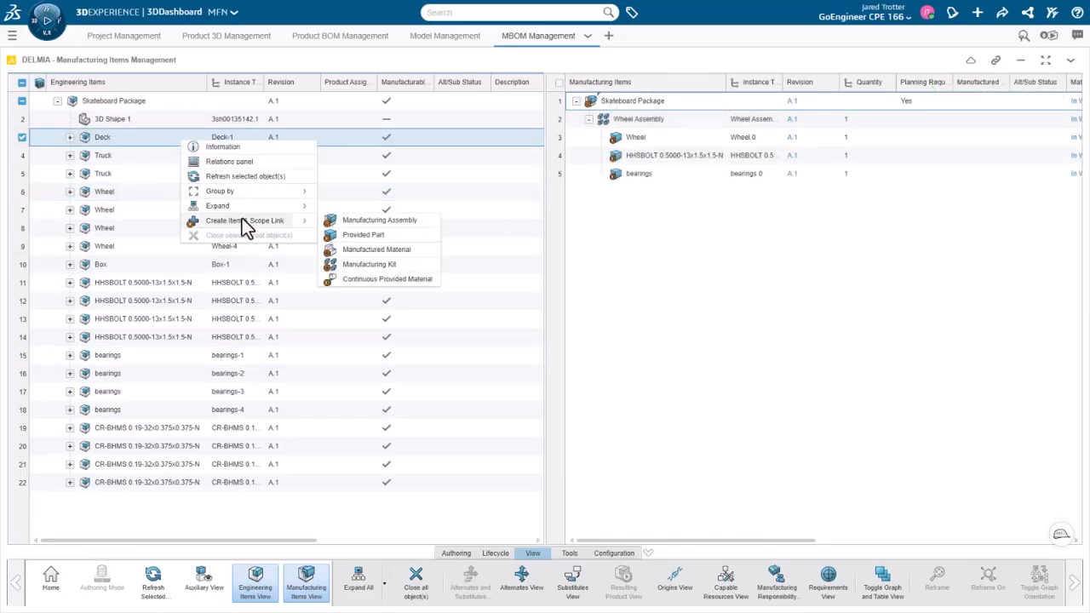
{"action": "mouse_move", "coordinate": [377, 249]}
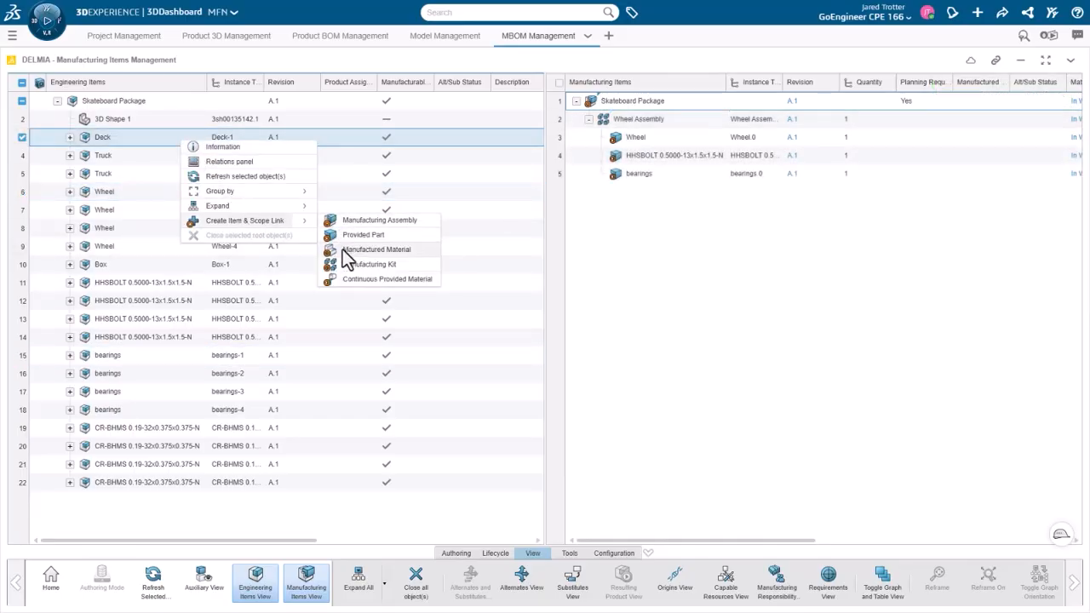
{"action": "left_click", "coordinate": [376, 249]}
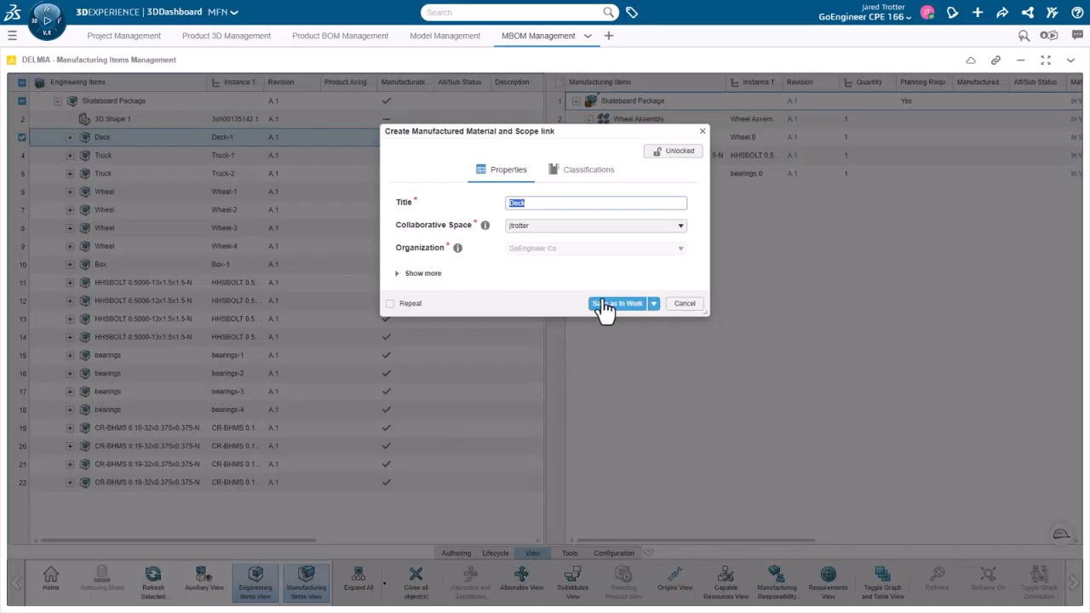
{"action": "left_click", "coordinate": [619, 303]}
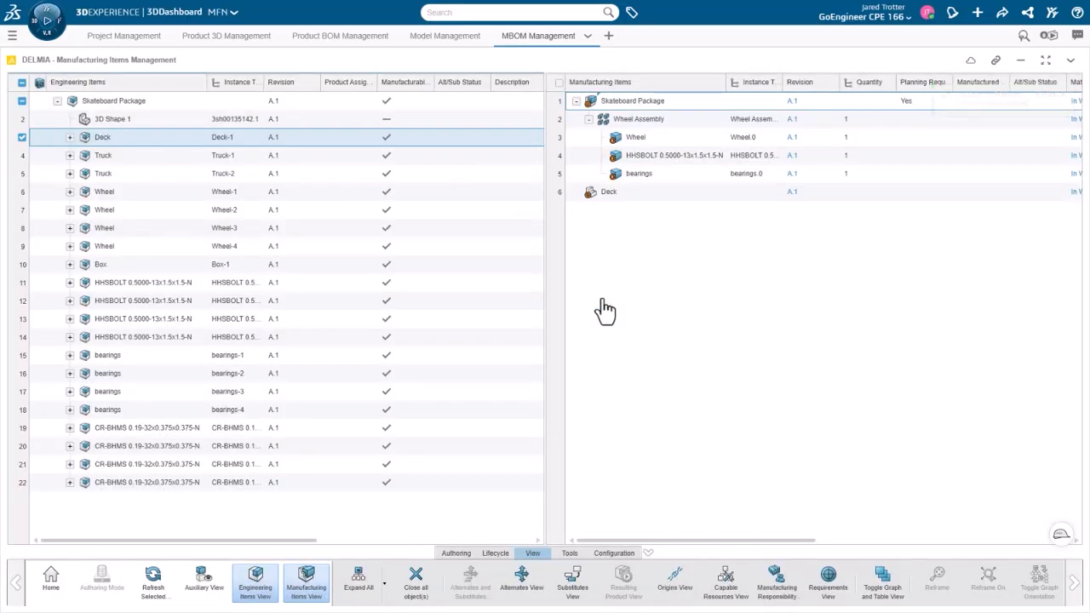
Step: Create a Provided Part with scope link from the first CR-BHMS engineering item and save it
{"action": "right_click", "coordinate": [145, 427]}
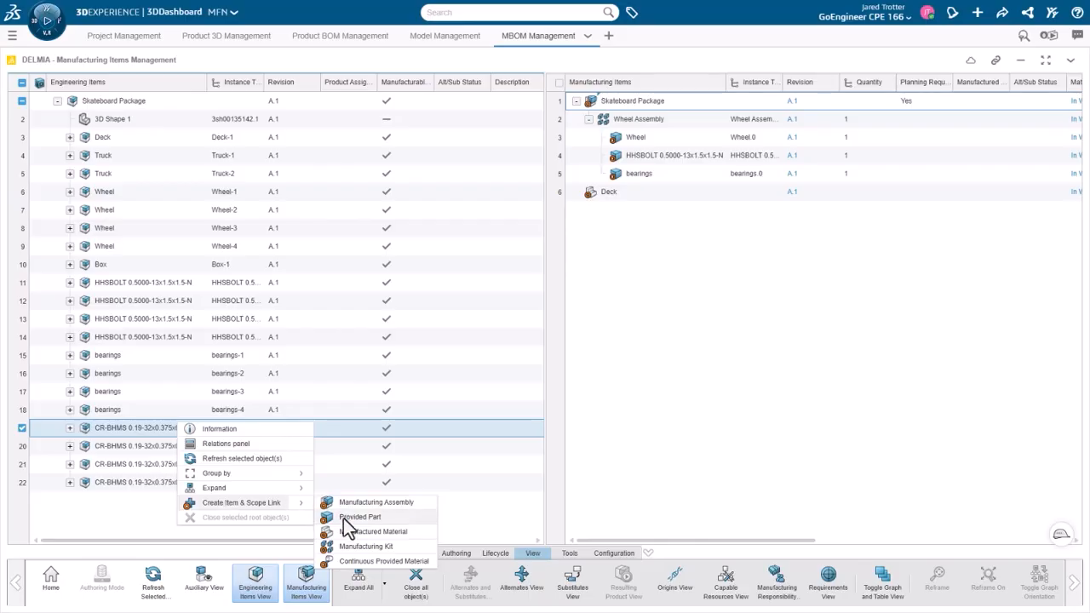
{"action": "left_click", "coordinate": [361, 518]}
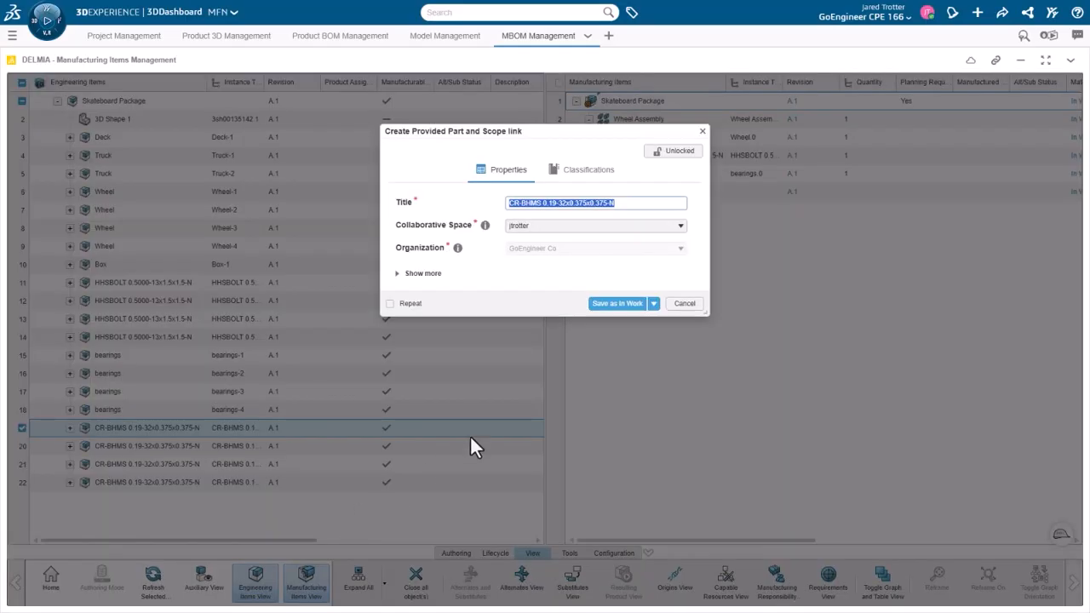
{"action": "left_click", "coordinate": [616, 303]}
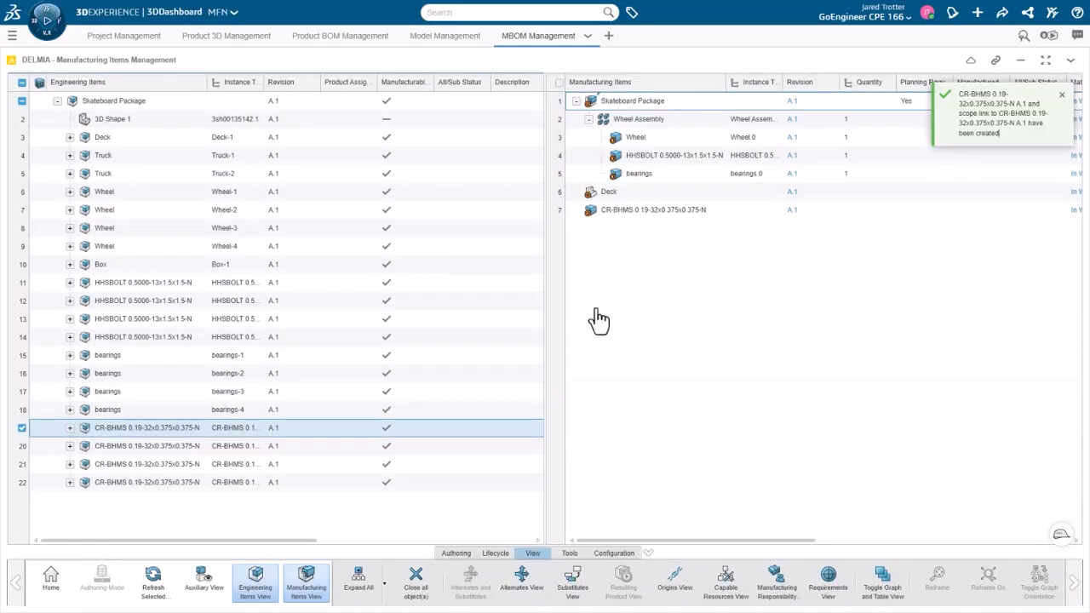